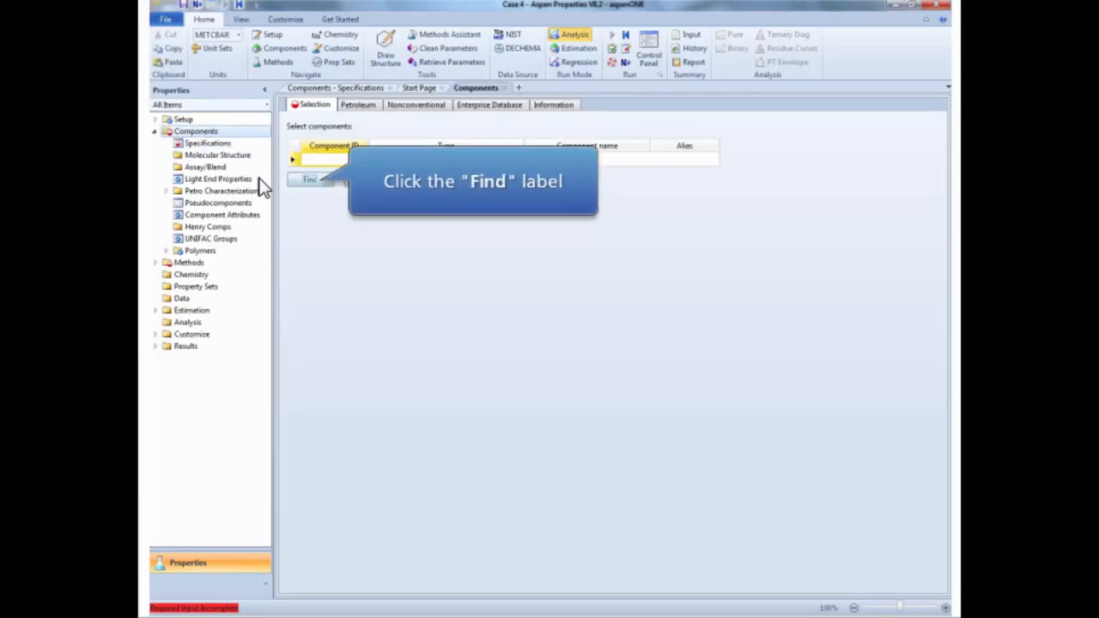
# Step: Find and add isopropyl alcohol, benzene and water from the databanks to the component list
pyautogui.click(309, 179)
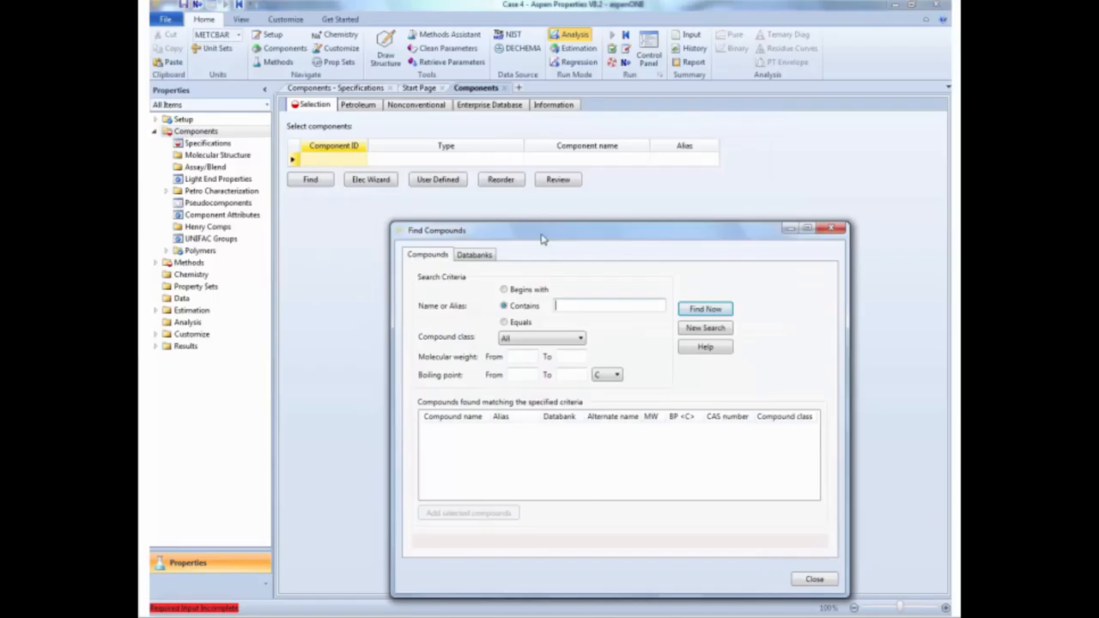
pyautogui.write('isopropanol')
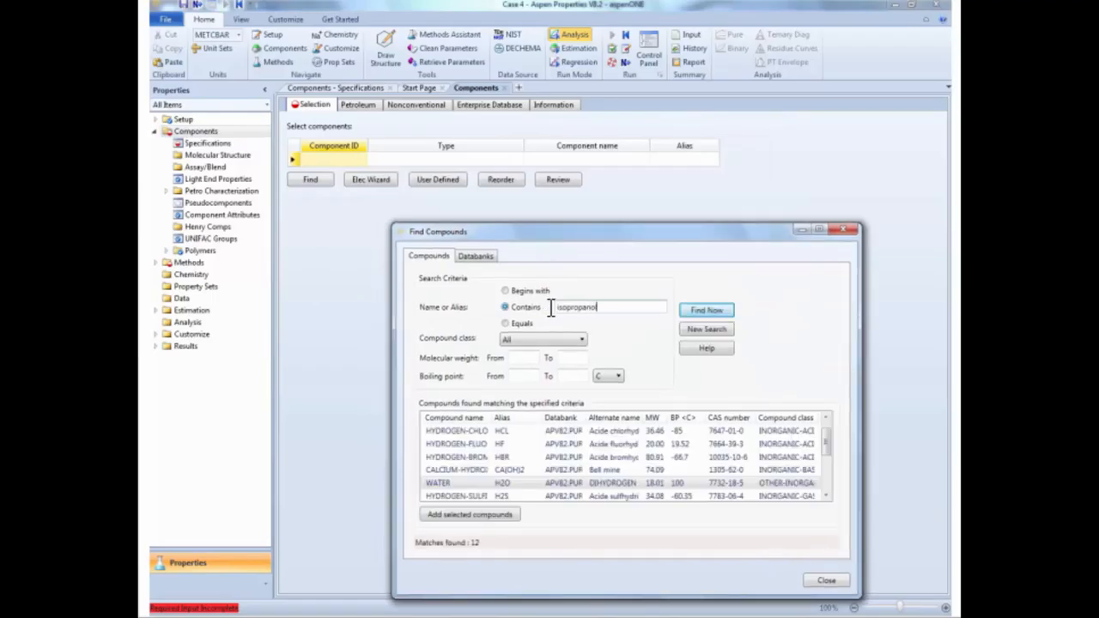
pyautogui.click(704, 309)
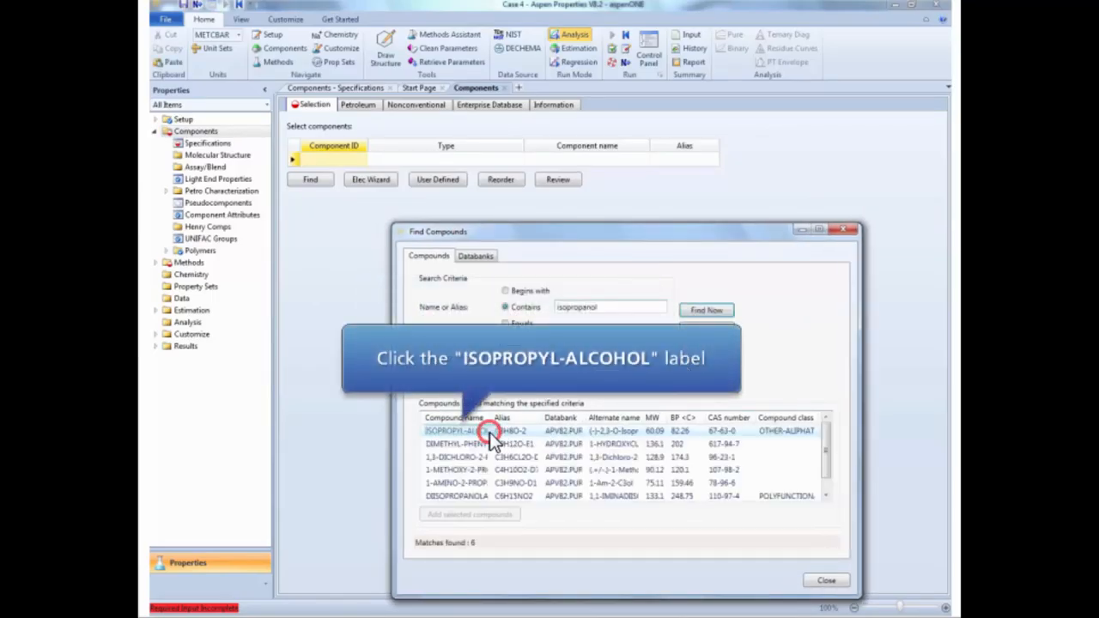
pyautogui.click(455, 429)
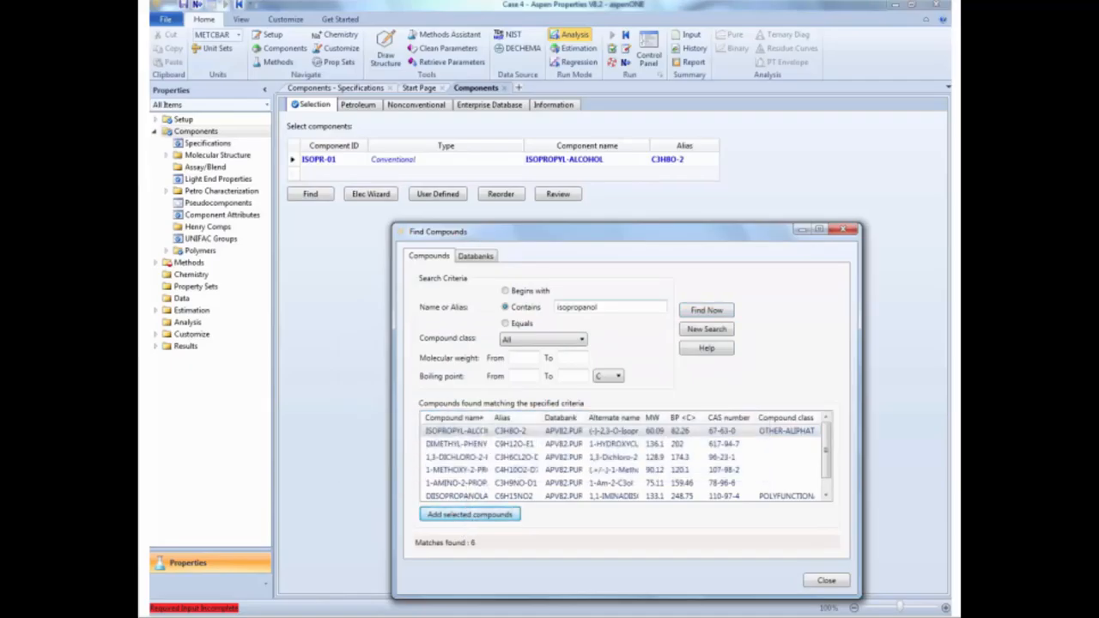
pyautogui.write('benz')
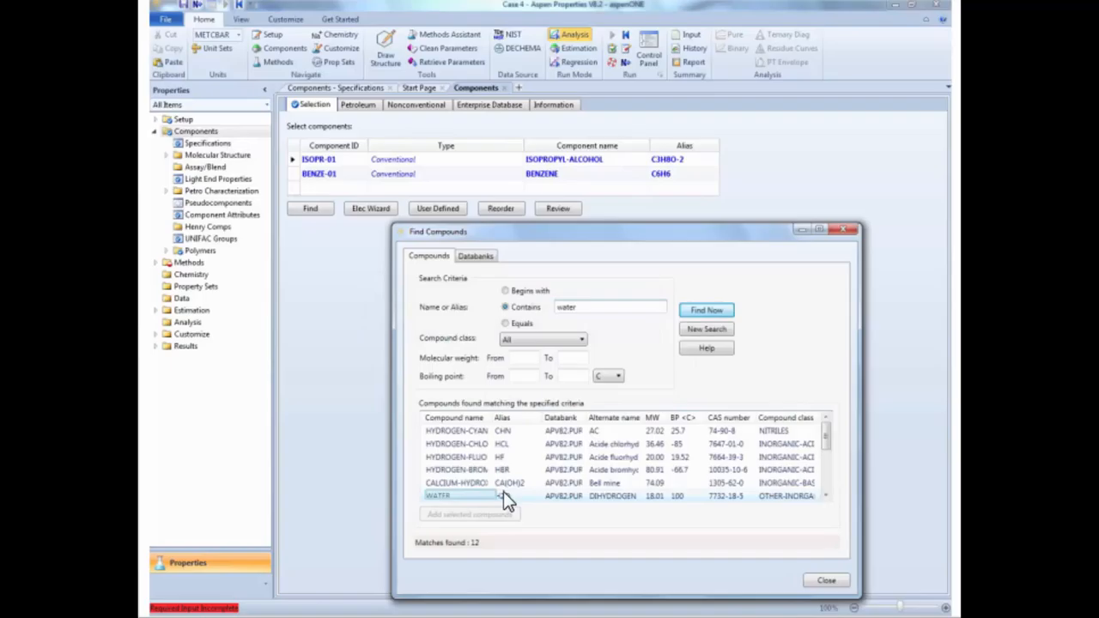
pyautogui.click(470, 514)
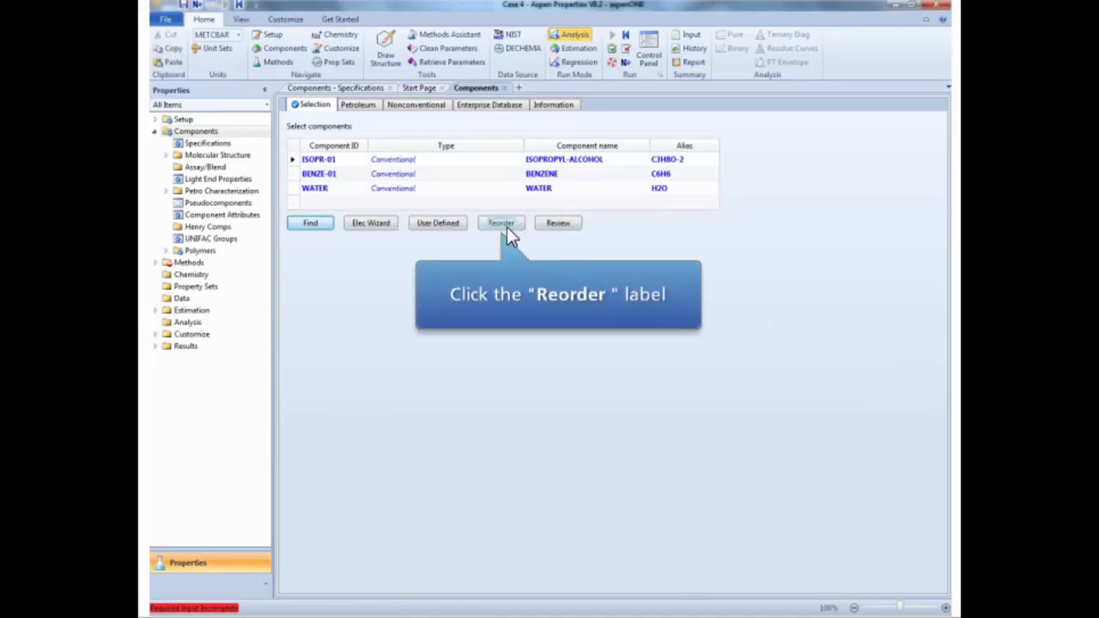
# Step: Reorder the components so WATER is first in the list
pyautogui.click(501, 224)
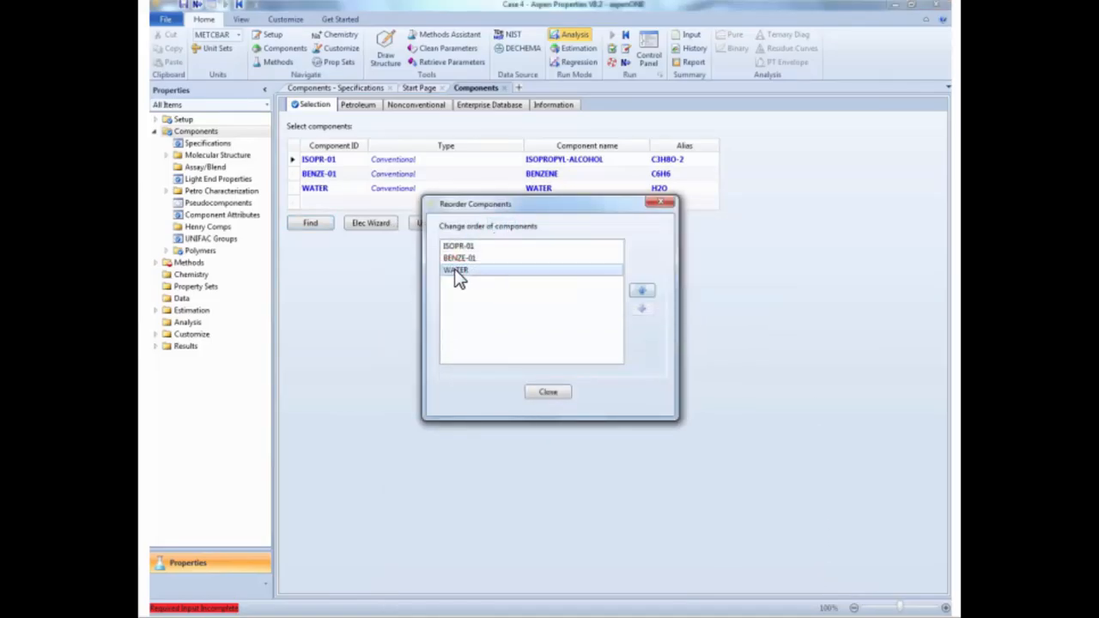
pyautogui.click(642, 291)
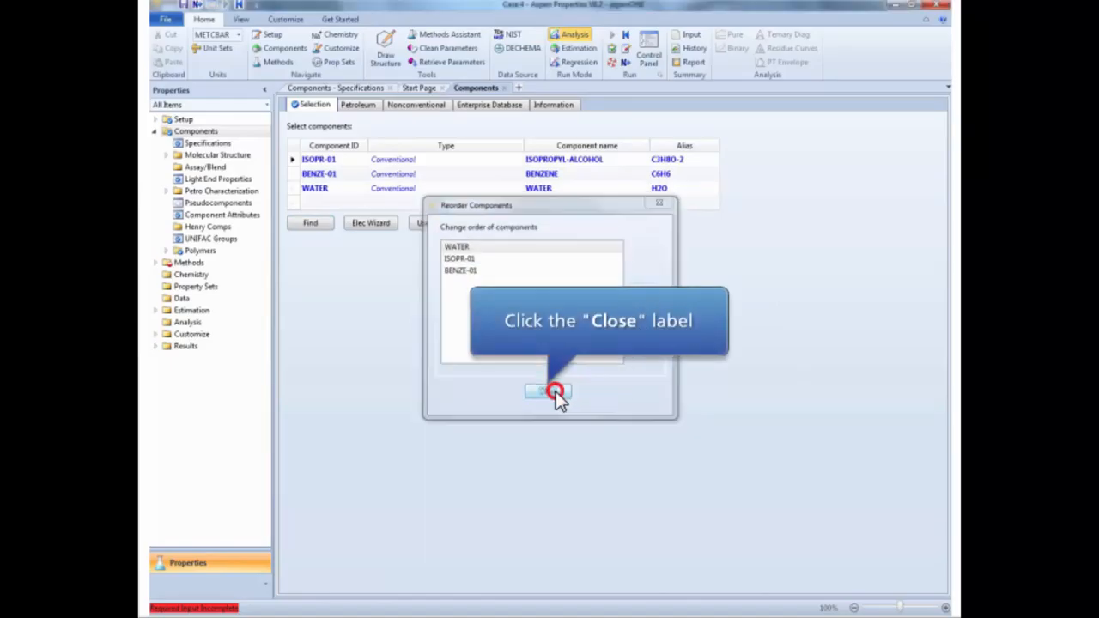
pyautogui.click(546, 392)
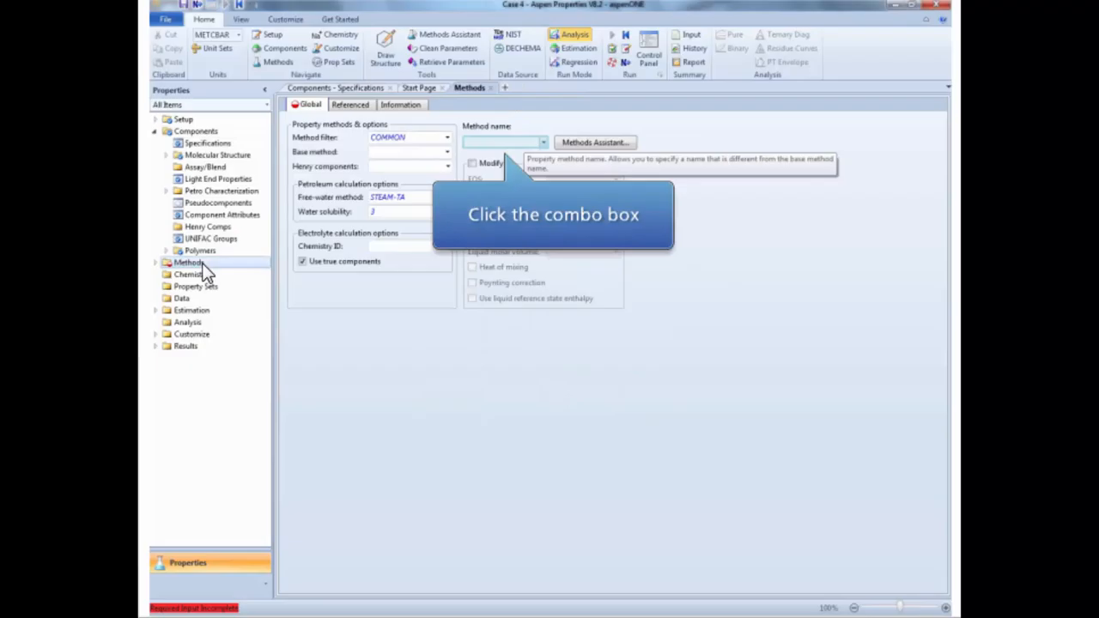
# Step: Select UNIQ-RK as the base property method from the method list
pyautogui.click(543, 141)
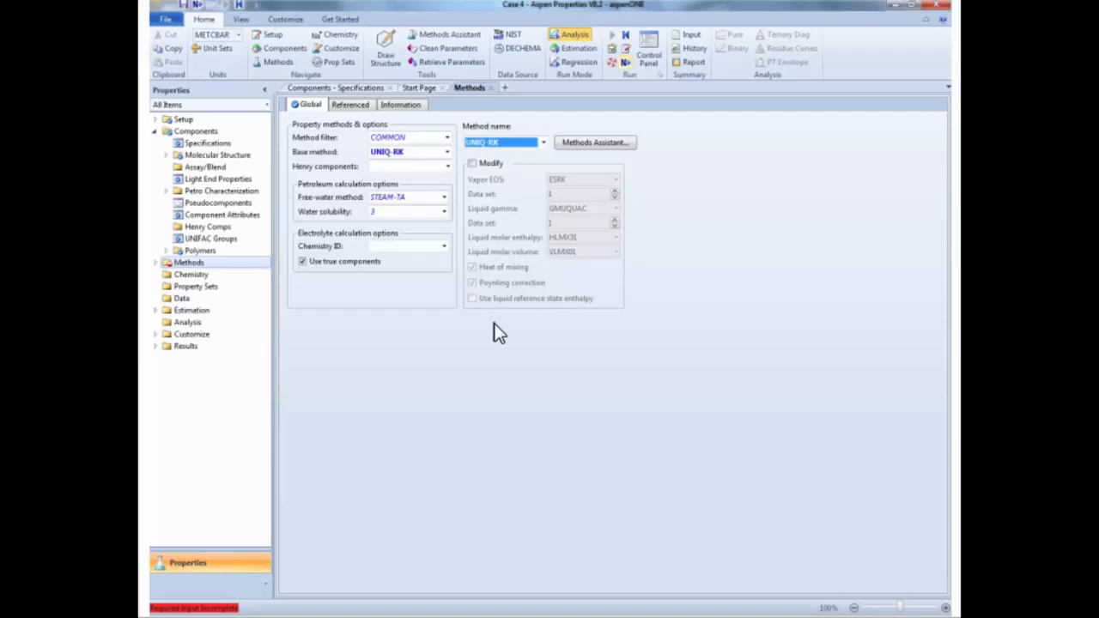
pyautogui.moveTo(622, 72)
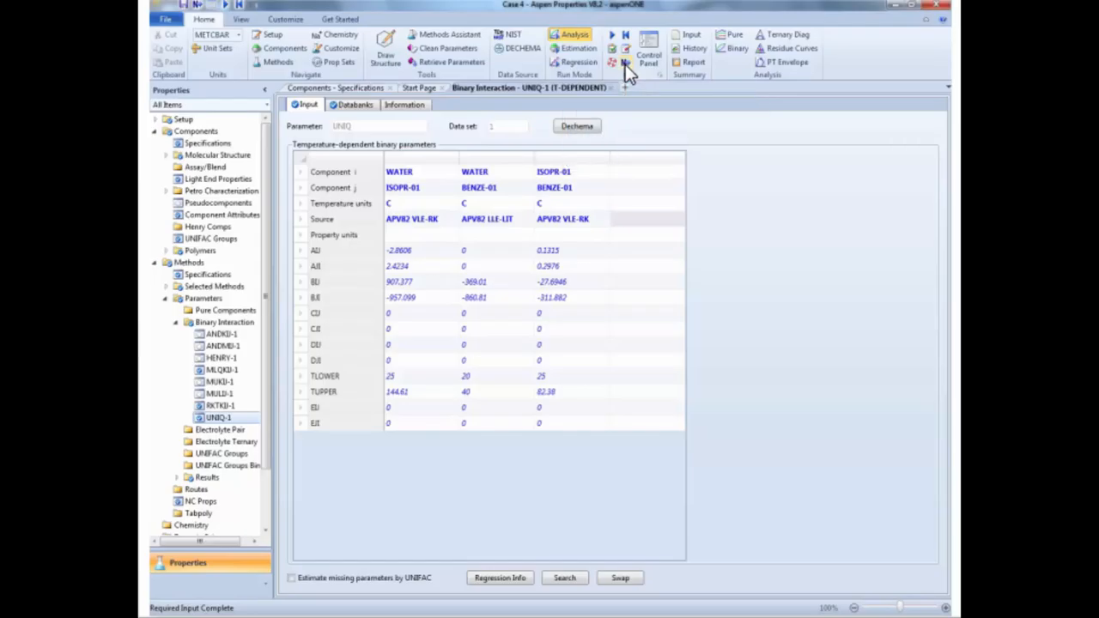
# Step: Run the property analysis setup after confirming input is complete
pyautogui.click(626, 61)
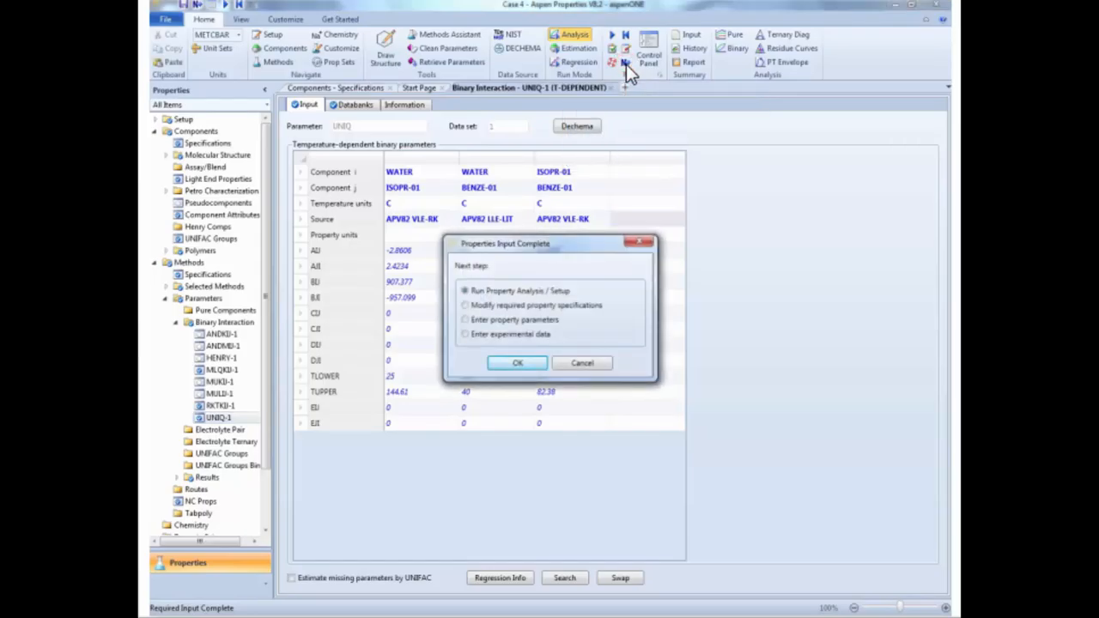
pyautogui.click(517, 363)
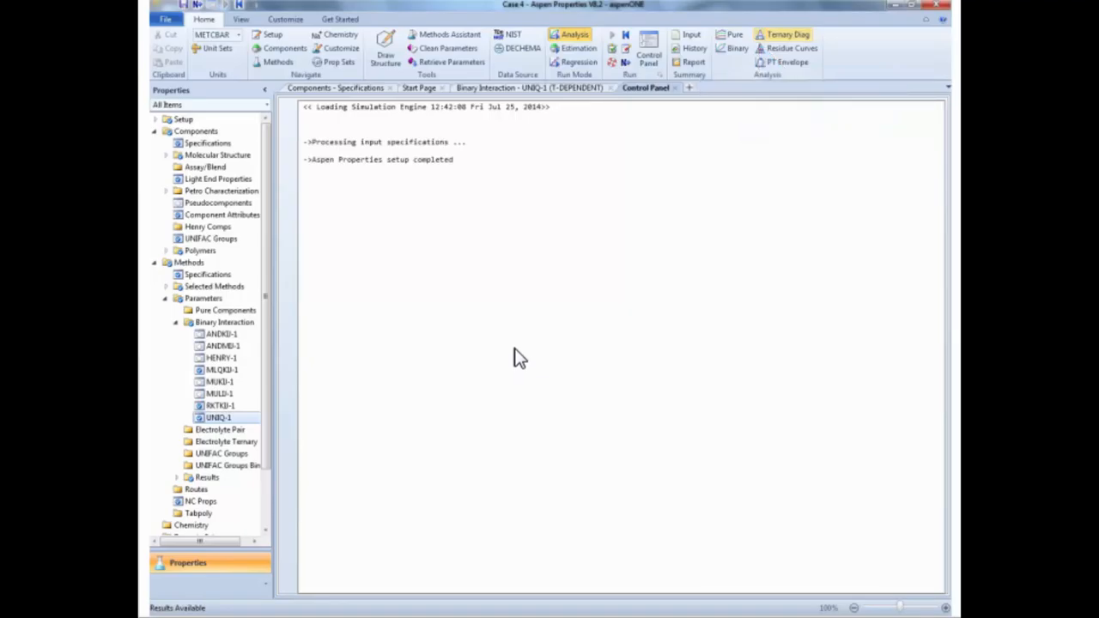
pyautogui.moveTo(784, 34)
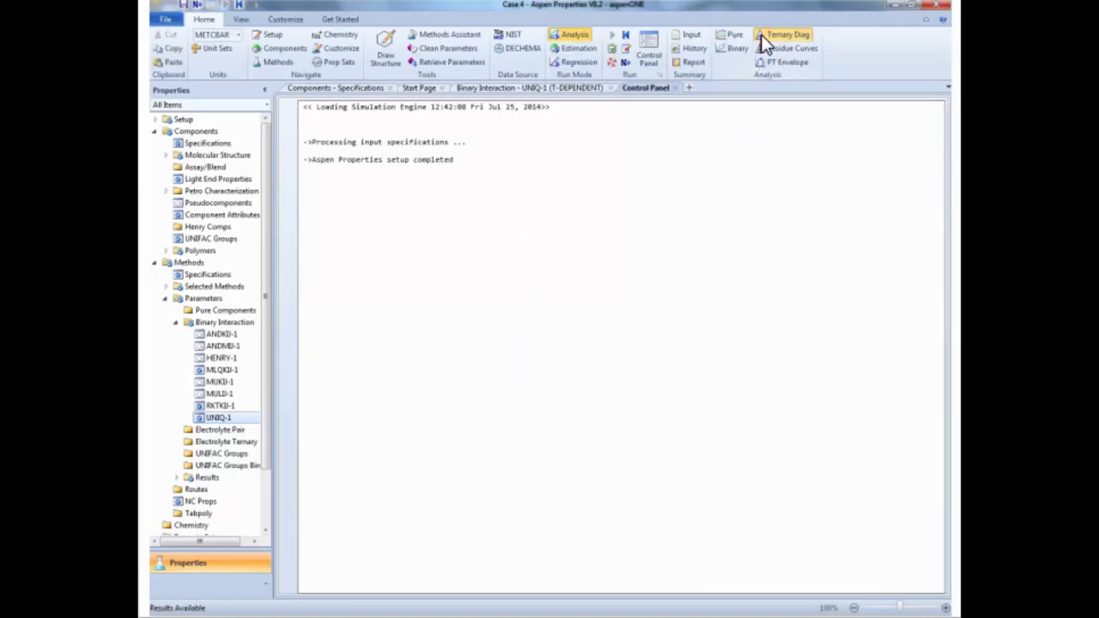
# Step: Launch a ternary diagram analysis using Distillation Synthesis ternary maps
pyautogui.click(785, 35)
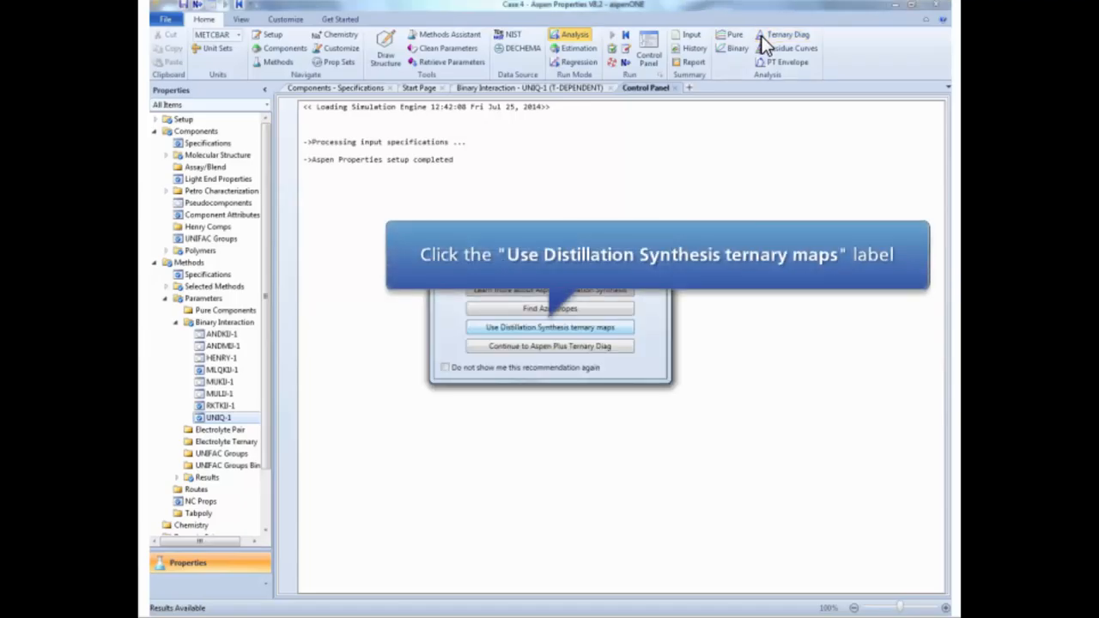
pyautogui.click(550, 327)
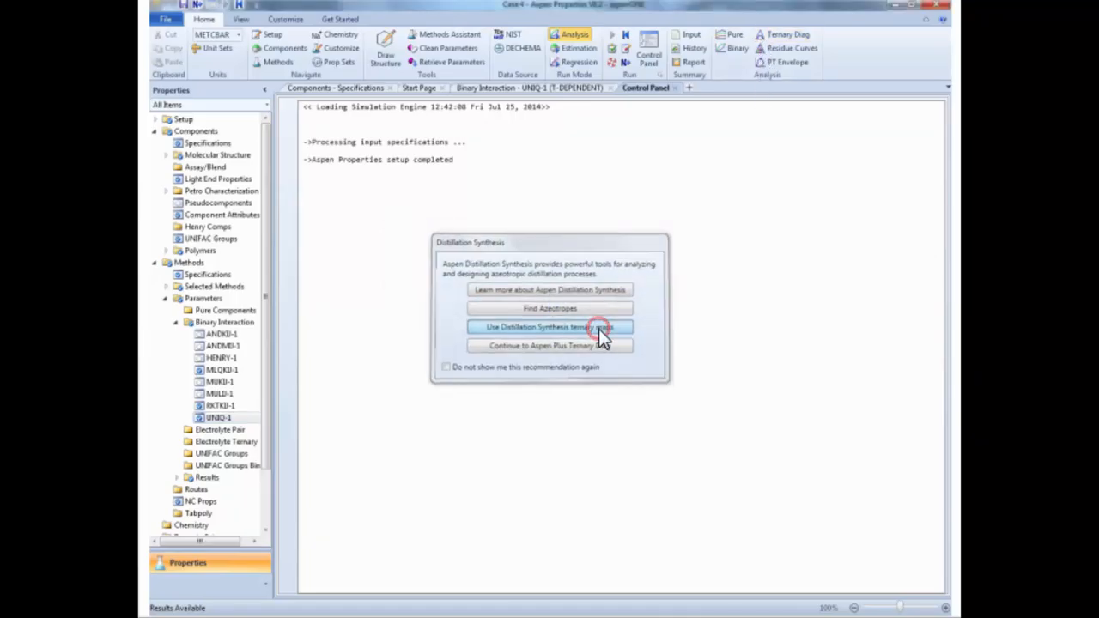
pyautogui.click(550, 326)
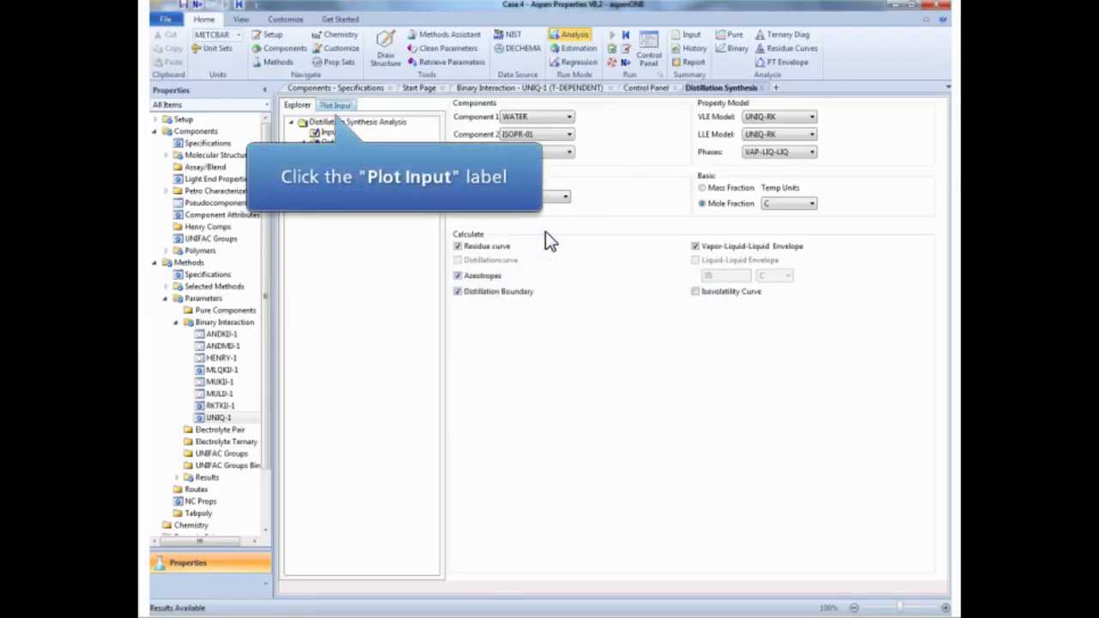
# Step: Generate the residue curve map with azeotropes and boundaries, redrawn as an equilateral triangle
pyautogui.click(336, 105)
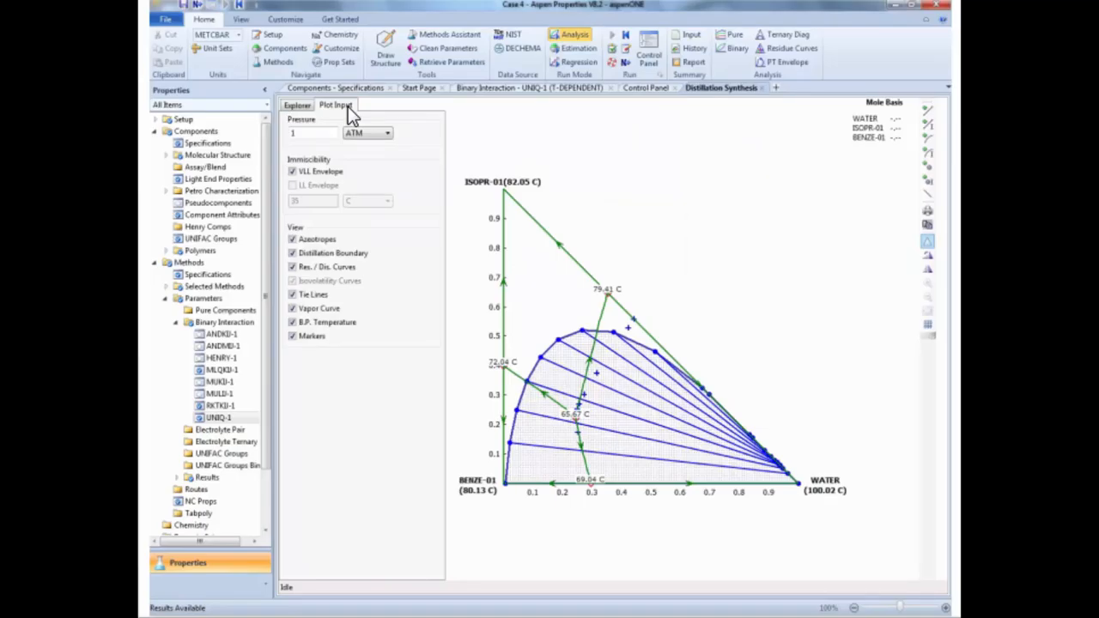
pyautogui.click(928, 242)
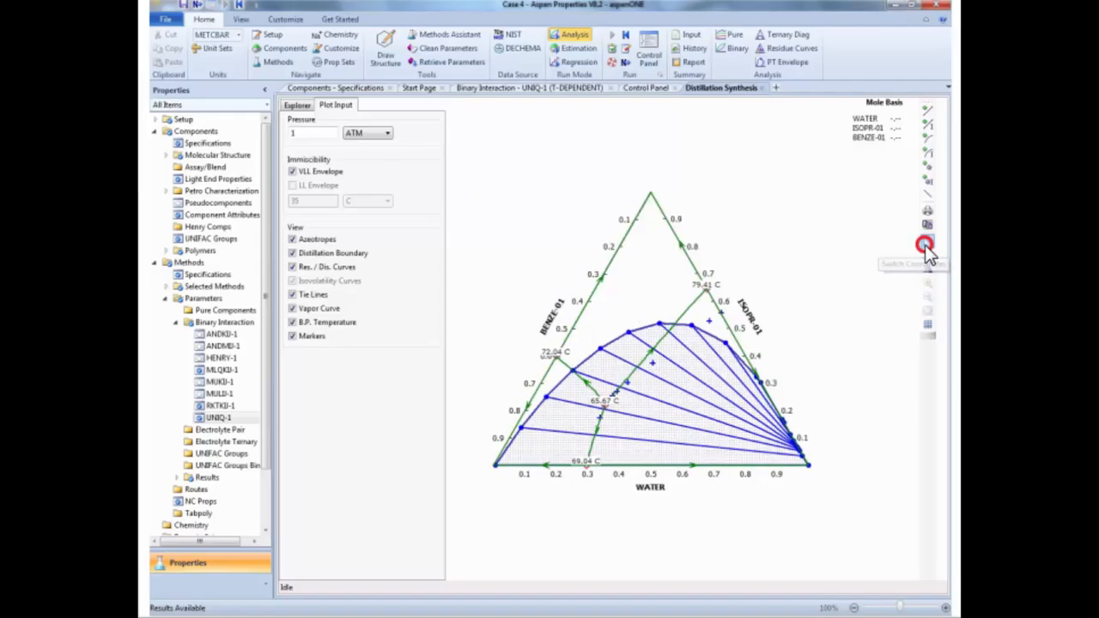